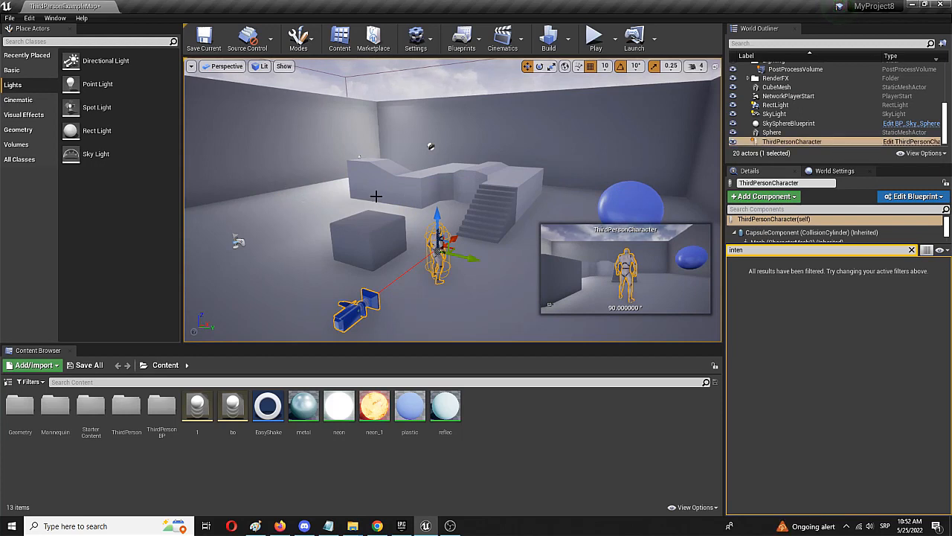
mouse_move(452, 208)
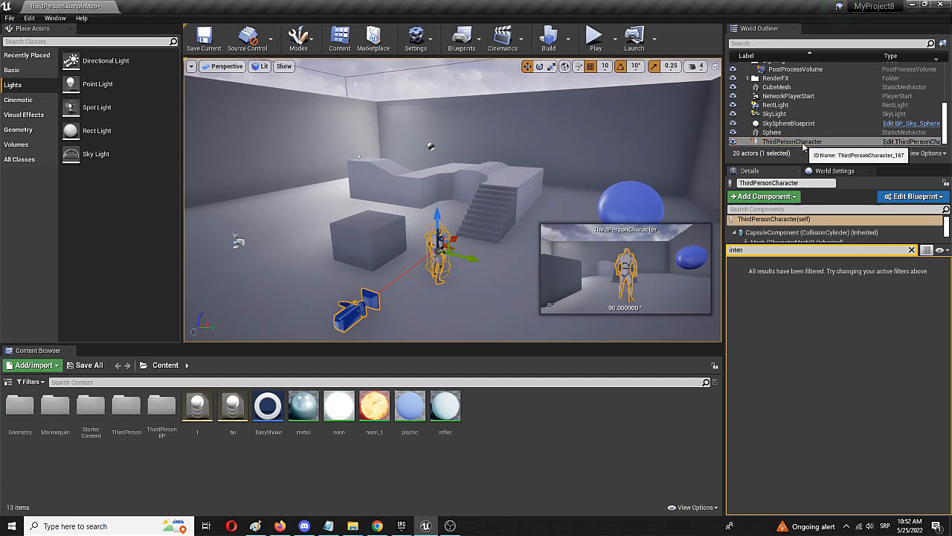
mouse_move(913, 140)
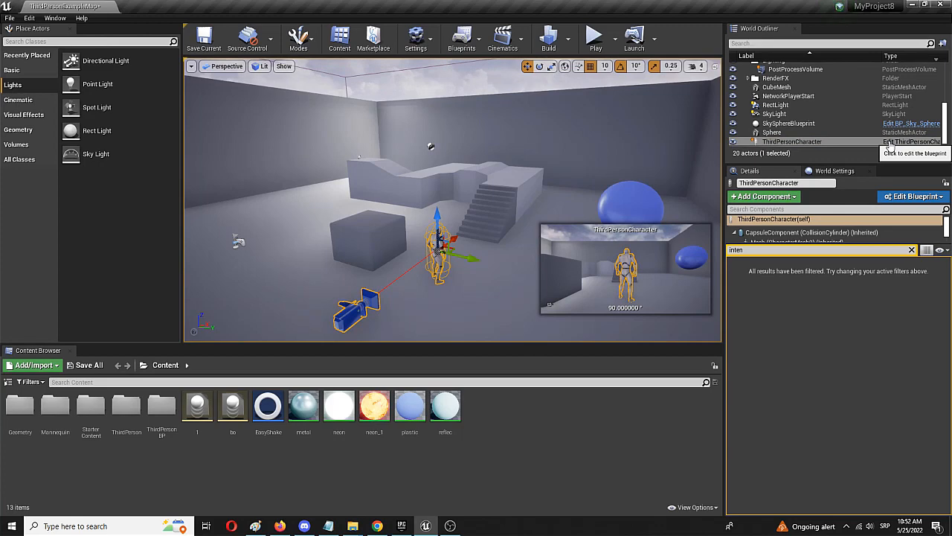
Step: Open the ThirdPersonCharacter actor's Blueprint editor from the World Outliner
left_click(914, 141)
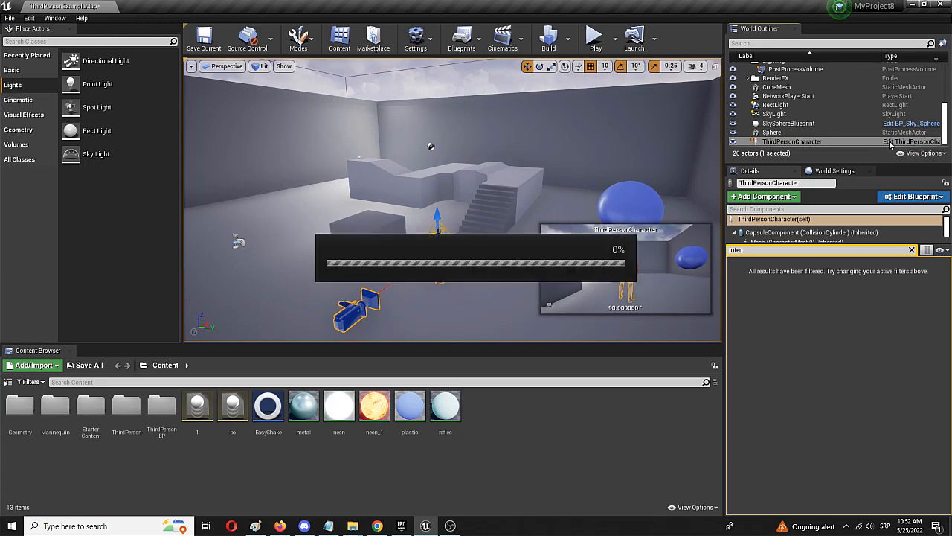
Step: Look over the Event Graph, then bring up the Construction Script graph
left_click(913, 197)
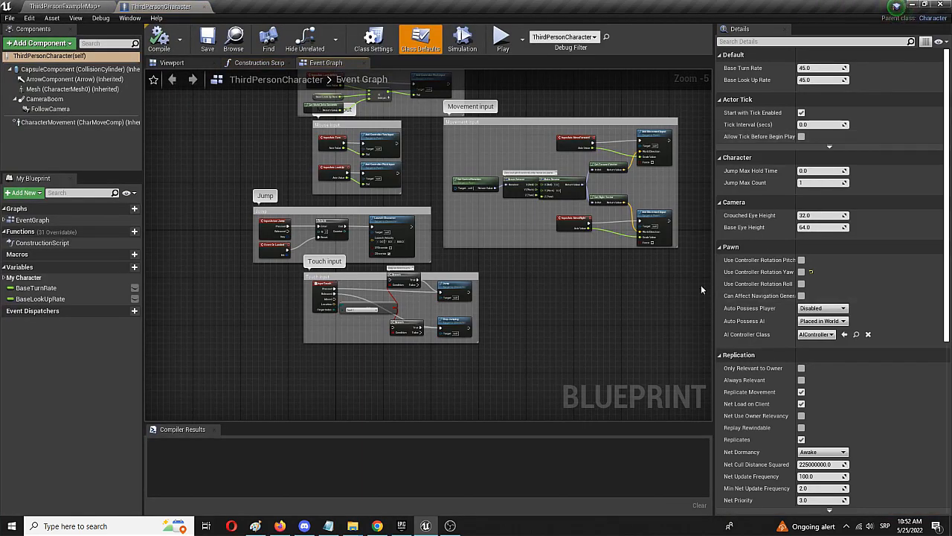
scroll("down", 3)
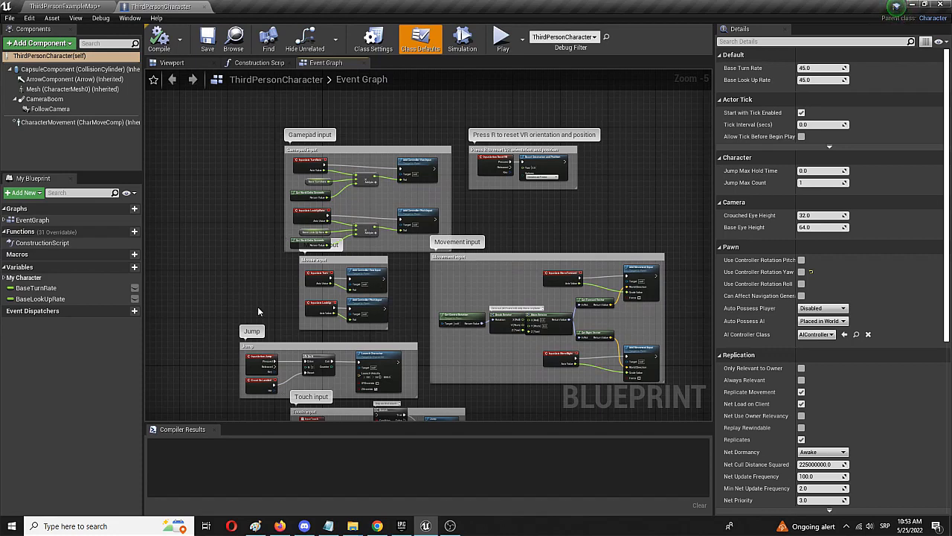
mouse_move(356, 279)
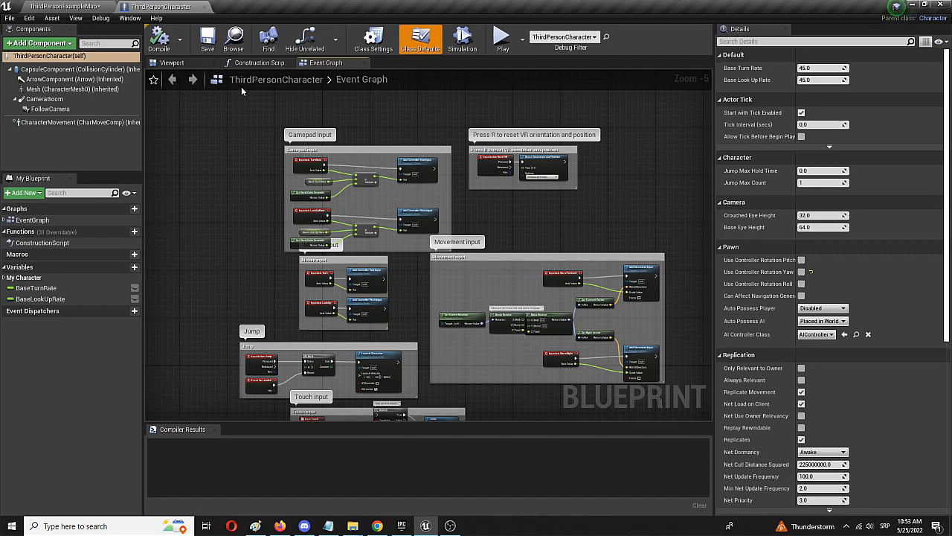
left_click(259, 62)
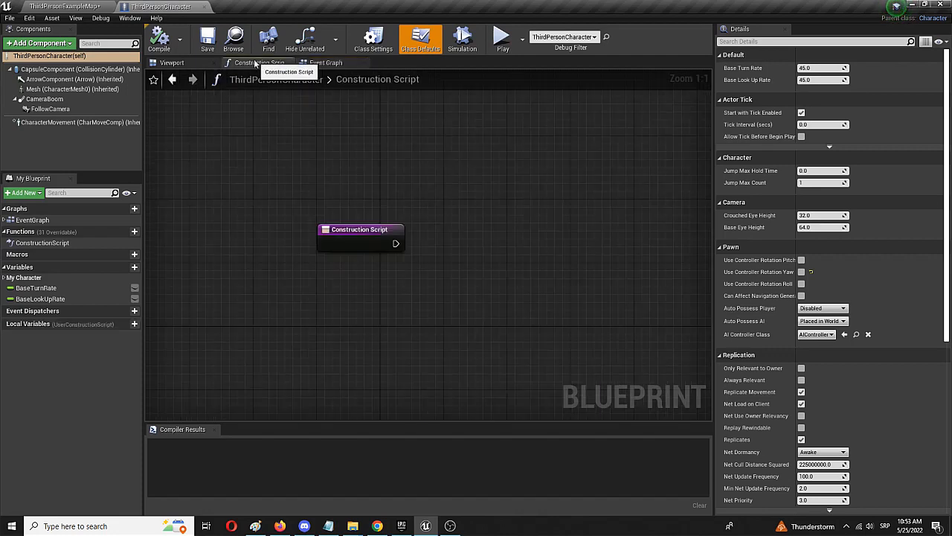
Step: Show the character's Viewport and select the CameraBoom component to see its Details
left_click(173, 63)
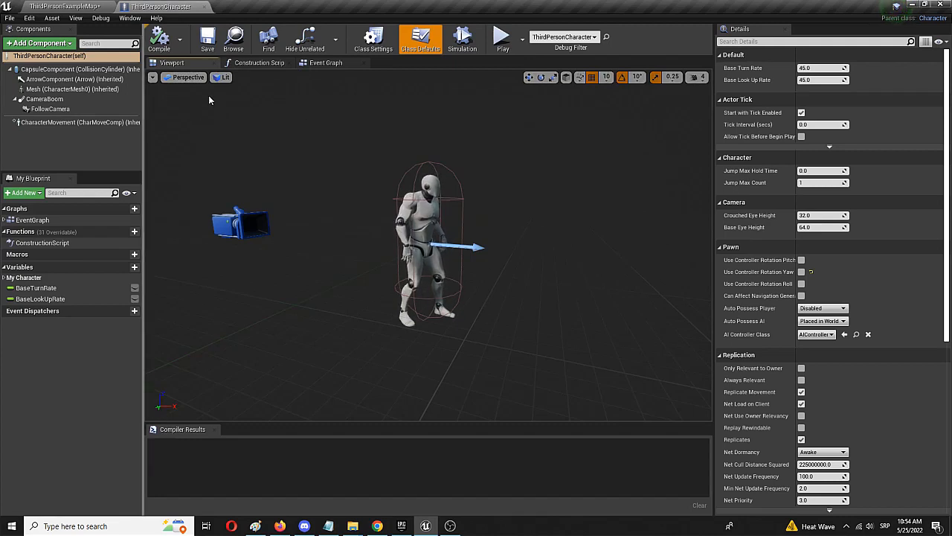
mouse_move(44, 99)
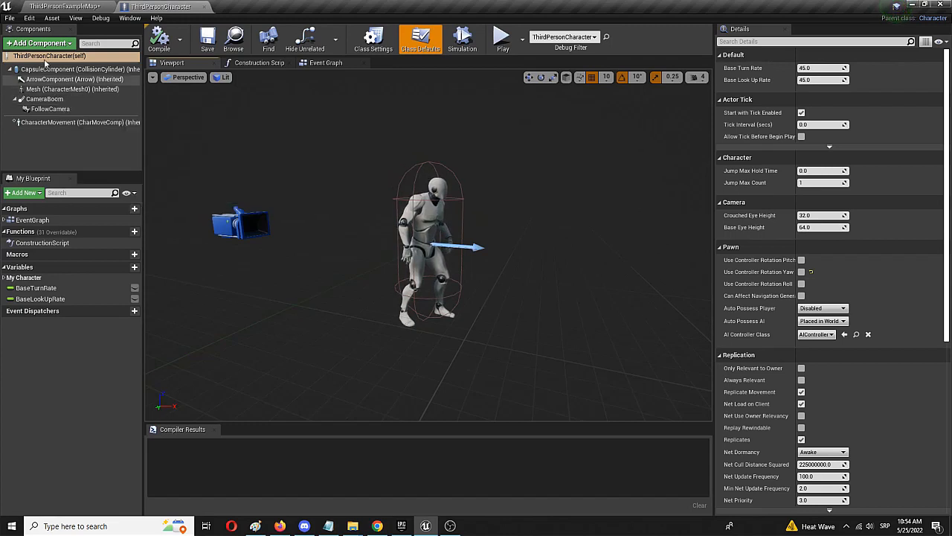
mouse_move(45, 98)
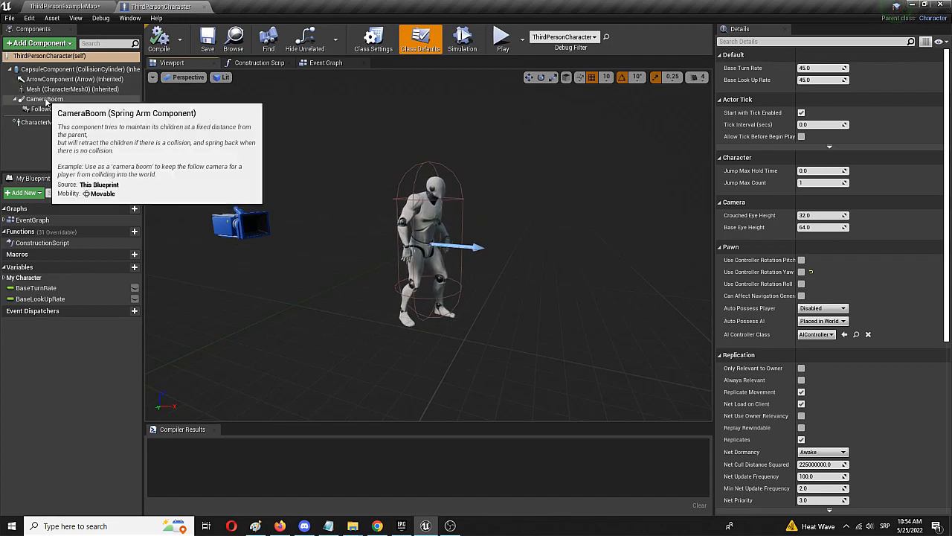
left_click(44, 98)
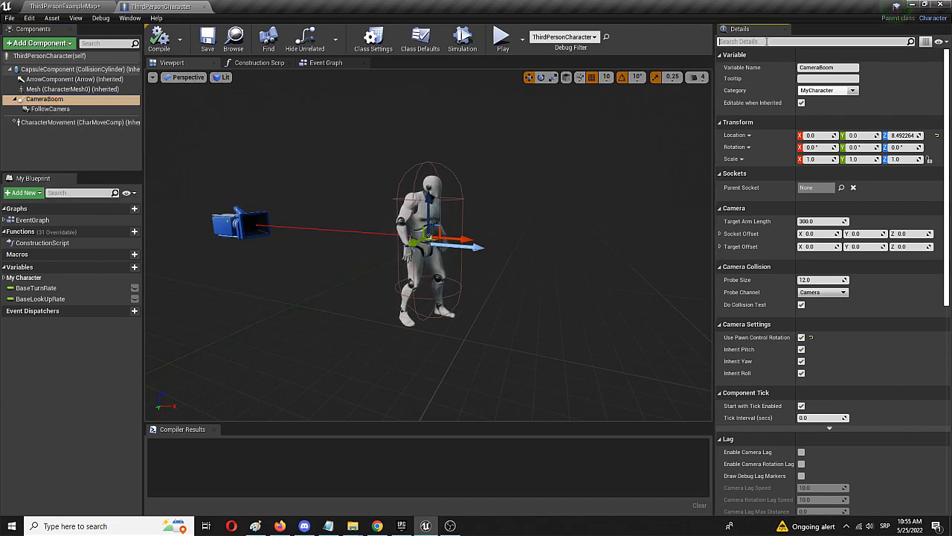
Step: Filter the CameraBoom Details down to its settings matching 'lag'
type("la")
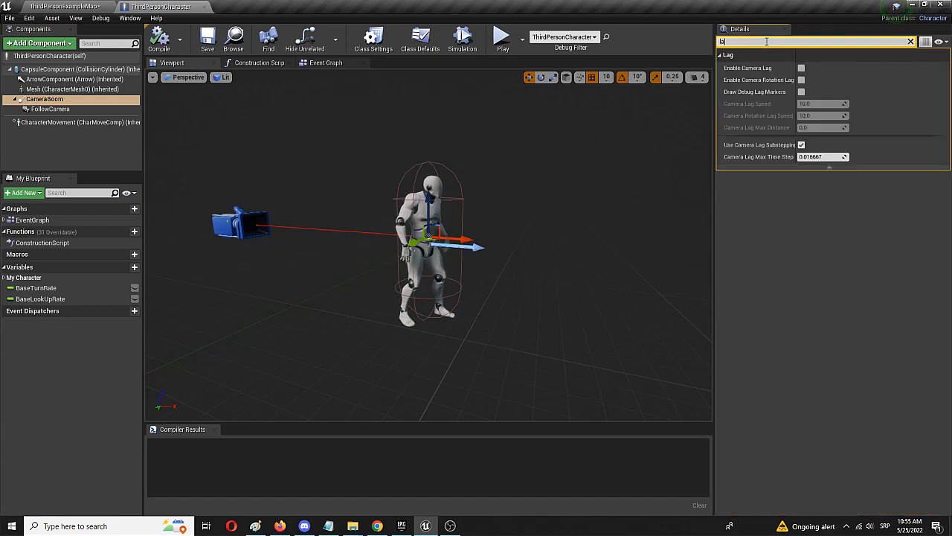
type("lag")
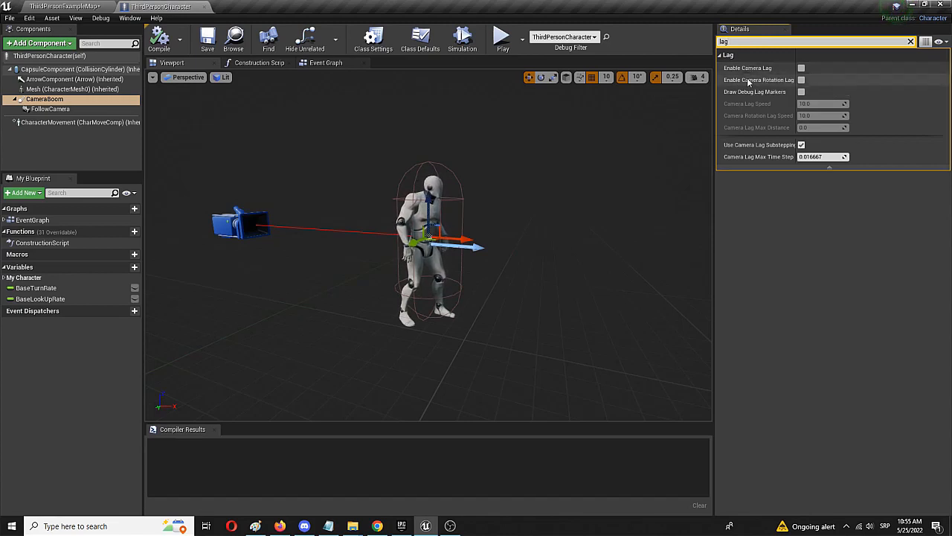
mouse_move(788, 80)
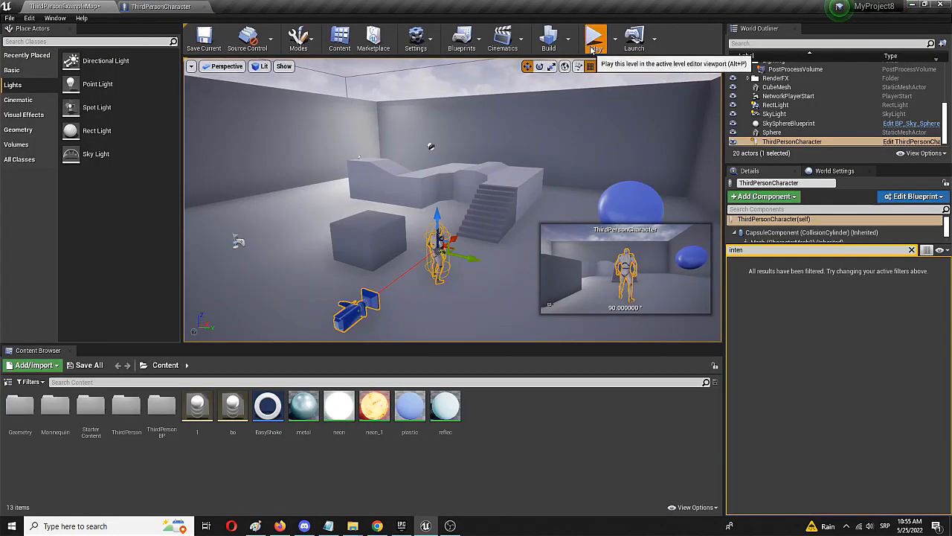
Step: Play-test the level with the original camera, then return to the character blueprint
left_click(595, 37)
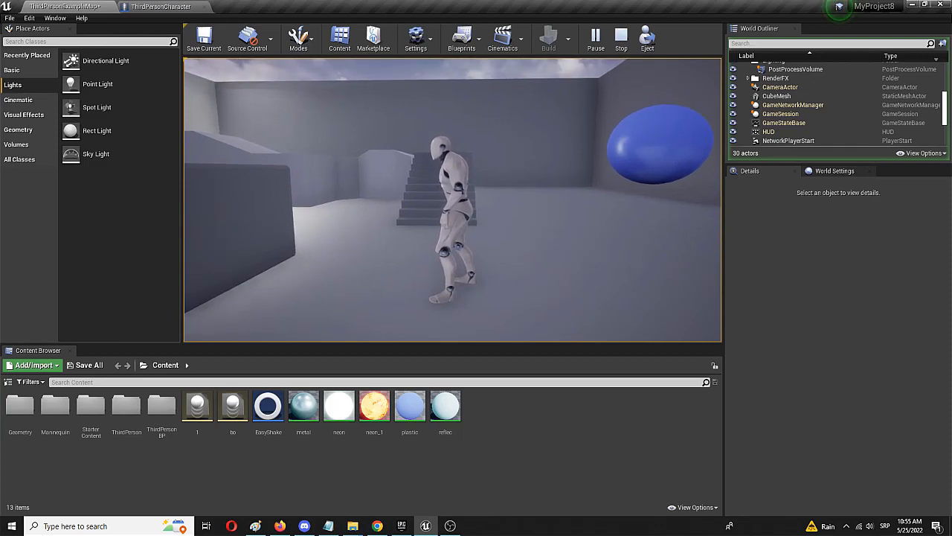
left_click(161, 6)
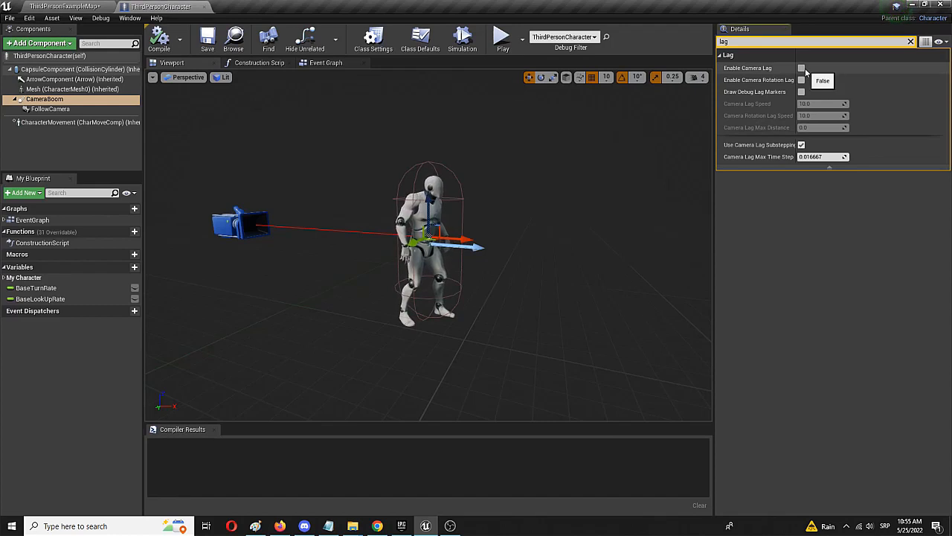
Step: Enable Camera Lag on the CameraBoom spring arm
left_click(800, 68)
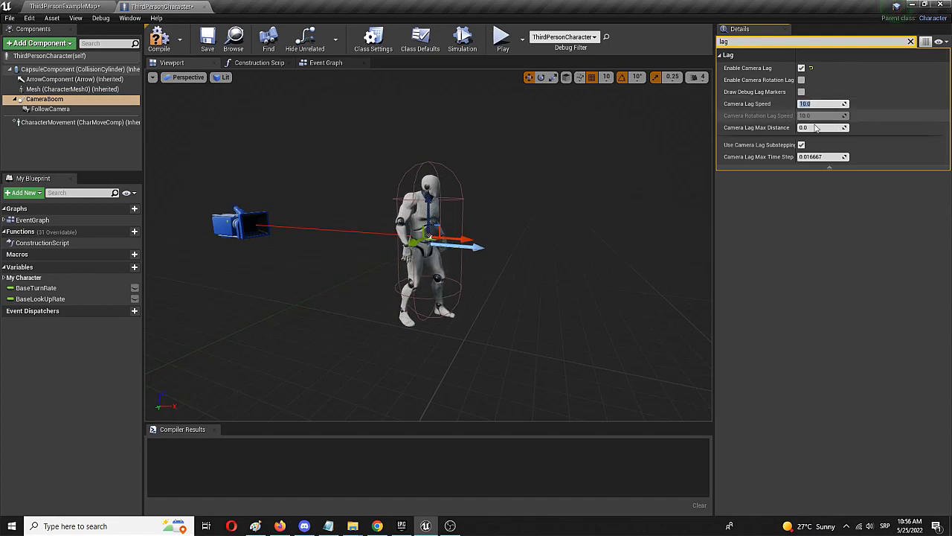
mouse_move(759, 104)
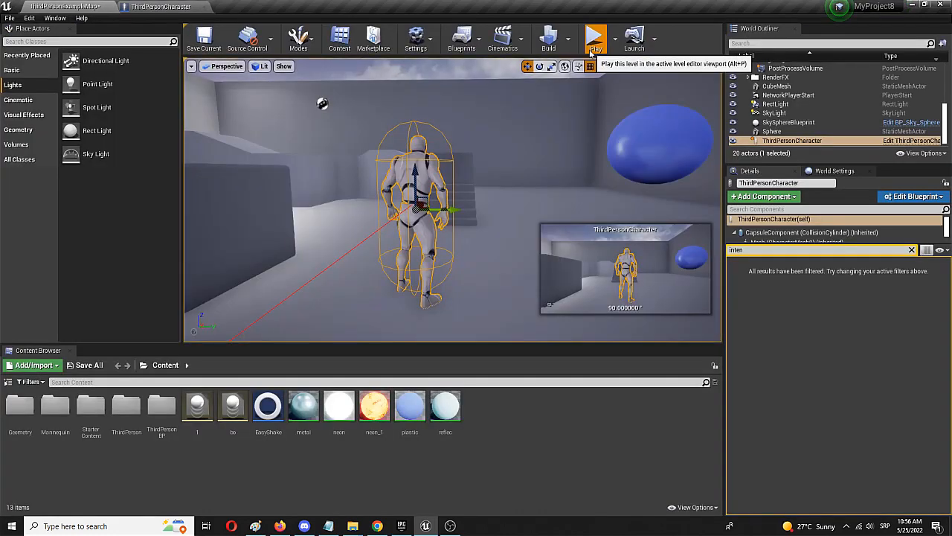
left_click(595, 37)
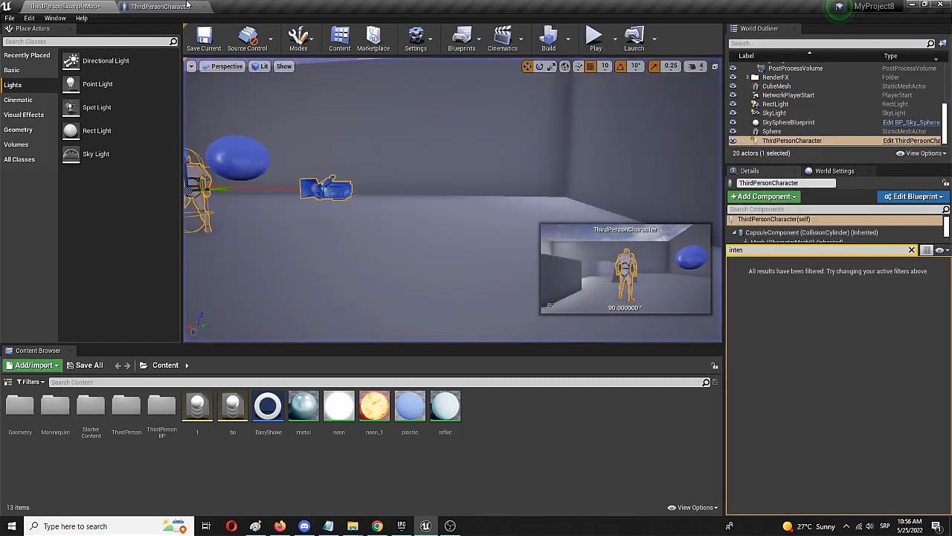
Step: Play-test the level with camera lag, then return to the blueprint to enable rotation lag
left_click(157, 6)
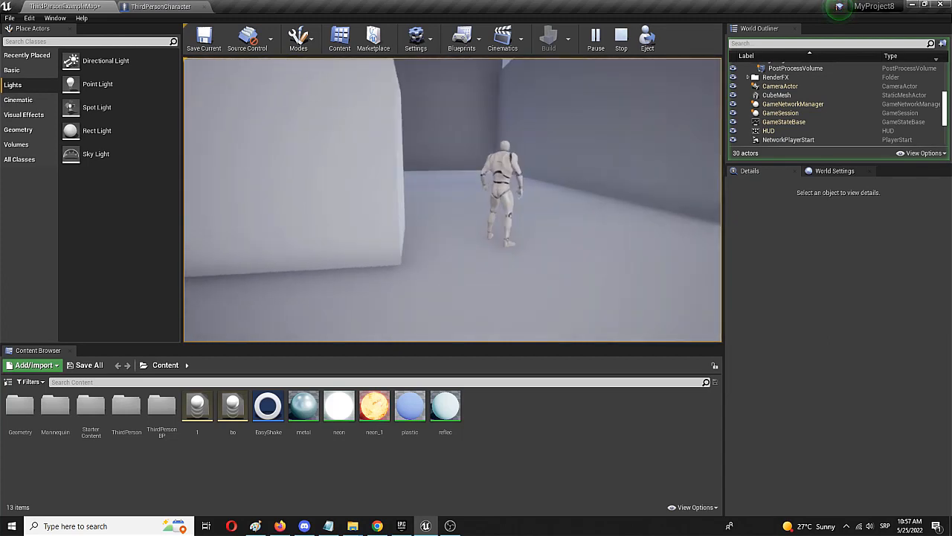
left_click(161, 5)
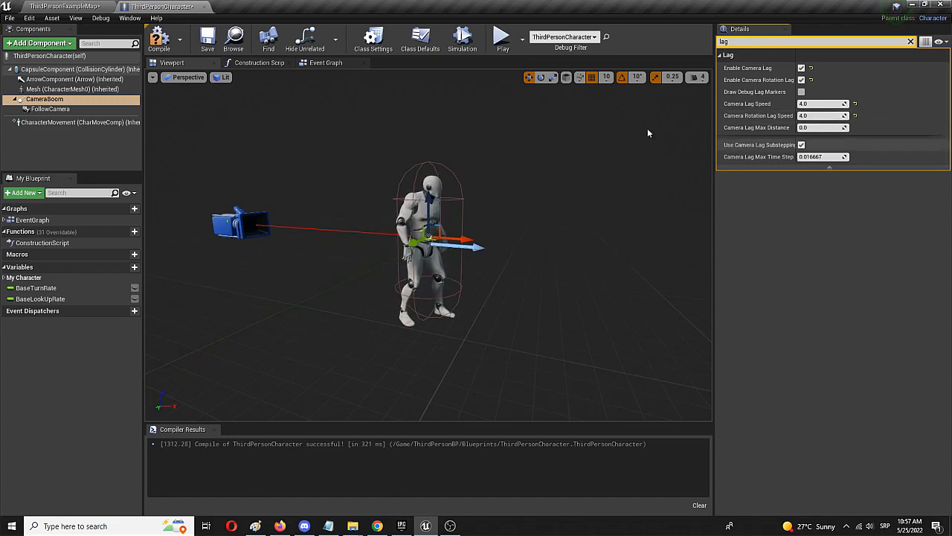
Step: Switch to the level editor and play the level with camera and rotation lag active
left_click(158, 37)
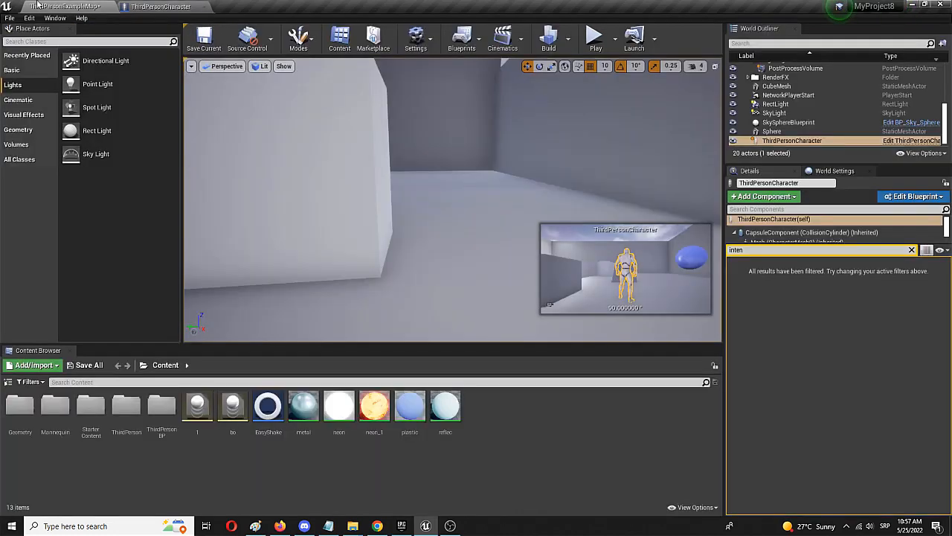
left_click(595, 37)
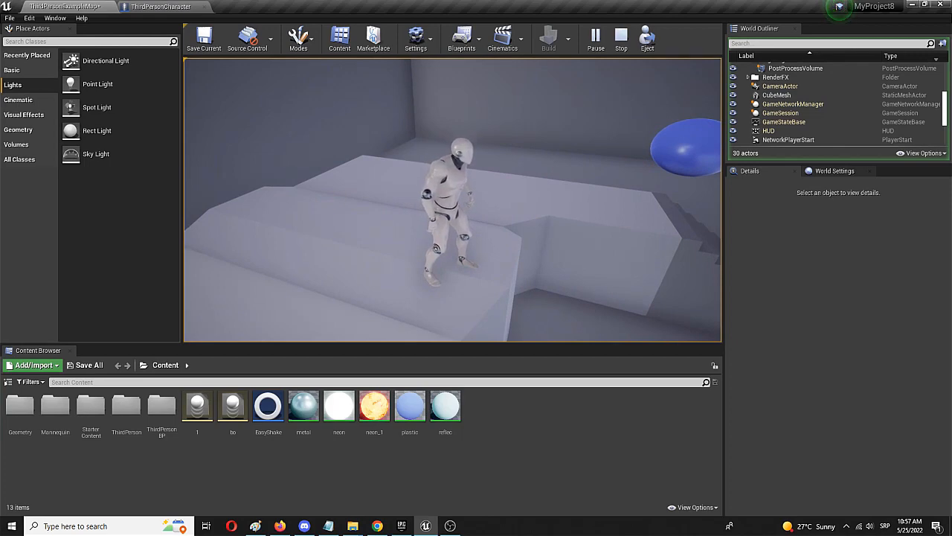
Step: Return to the blueprint to recompile, then play the level again to test the camera
left_click(160, 5)
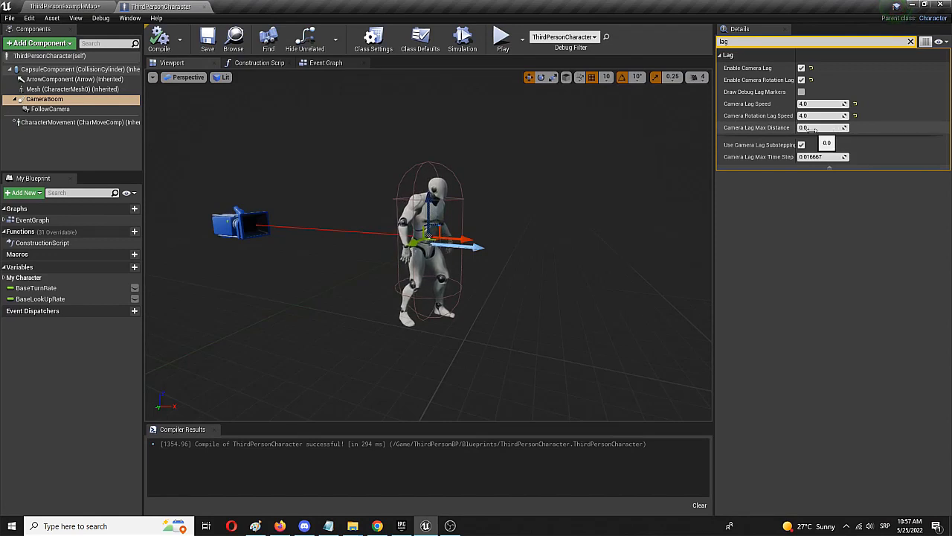
mouse_move(774, 128)
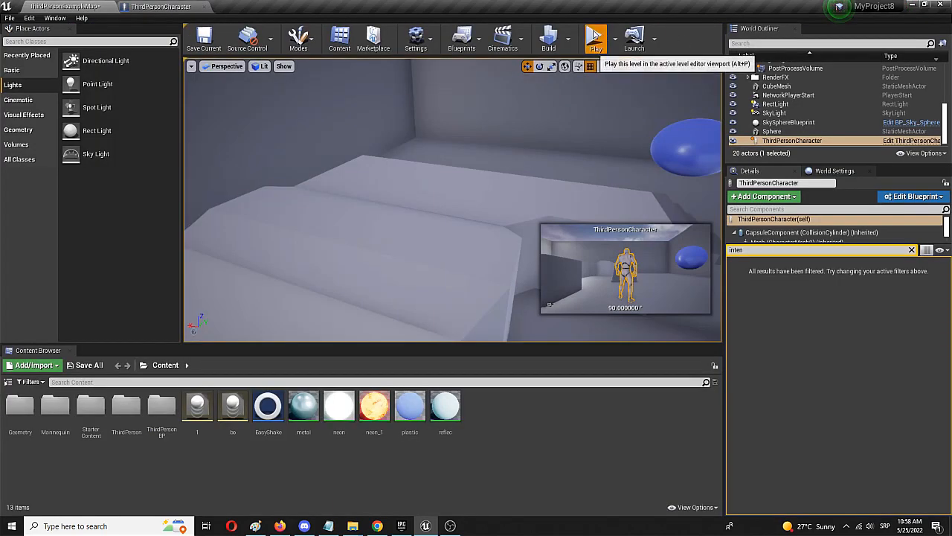
left_click(596, 37)
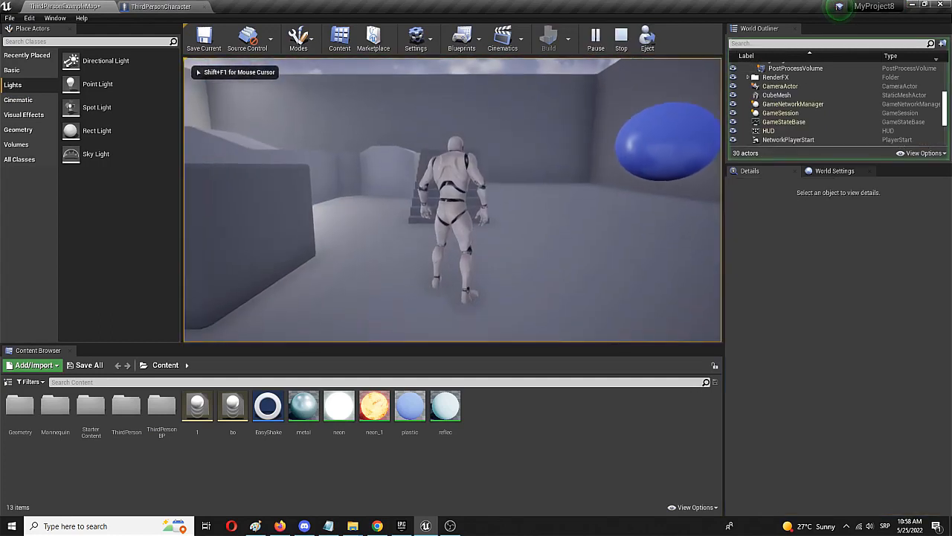